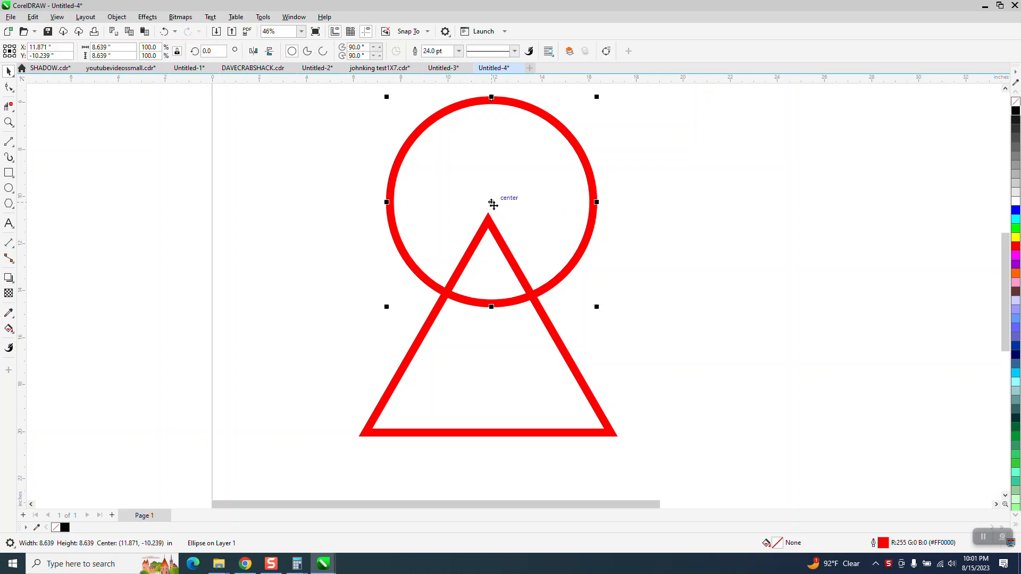
# - Drag the red circle down so the triangle's apex sits at its centre
pyautogui.moveTo(491, 204); pyautogui.dragTo(492, 222)
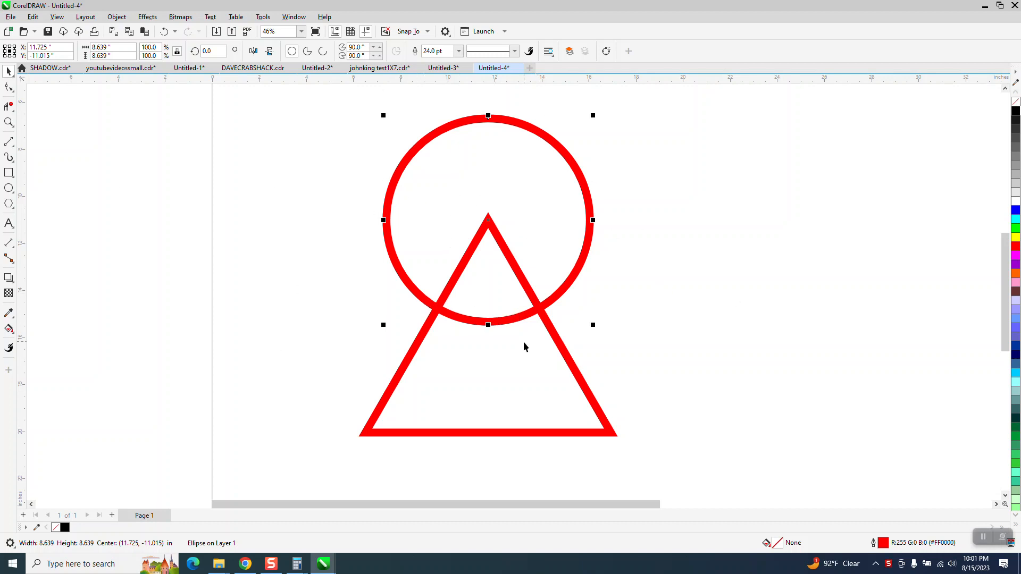
pyautogui.moveTo(481, 260)
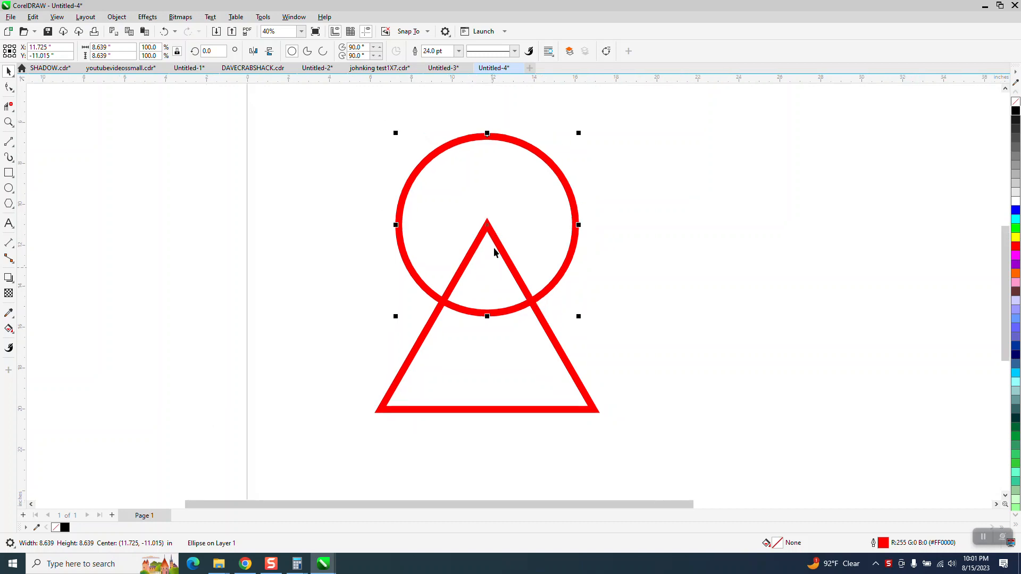
pyautogui.moveTo(78, 135)
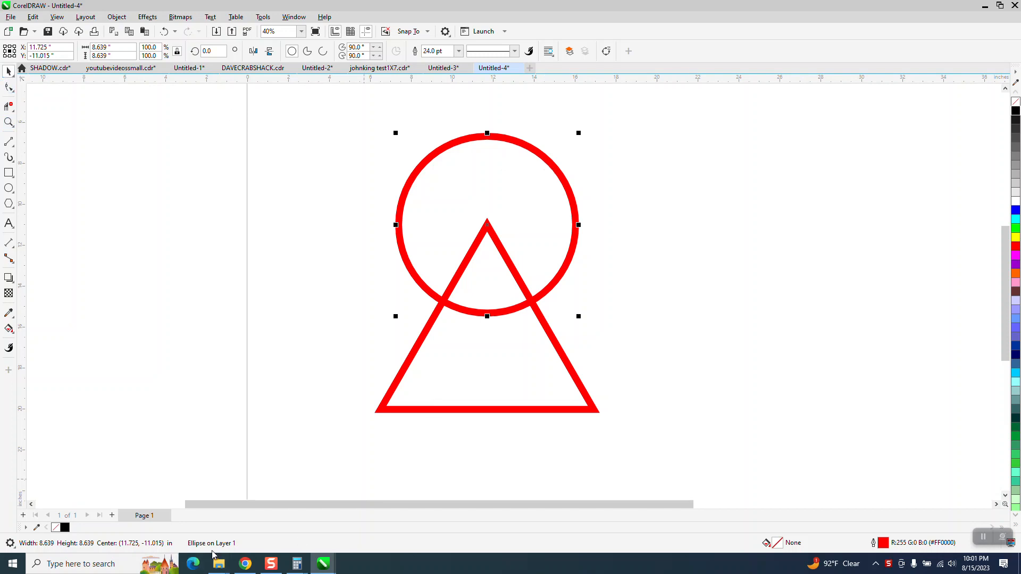
pyautogui.click(487, 358)
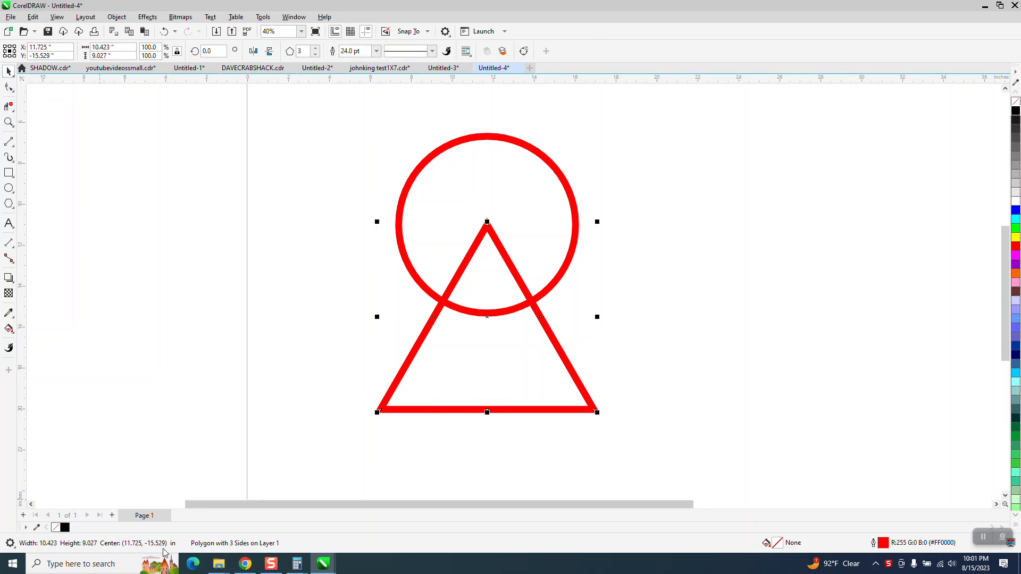
pyautogui.moveTo(337, 552)
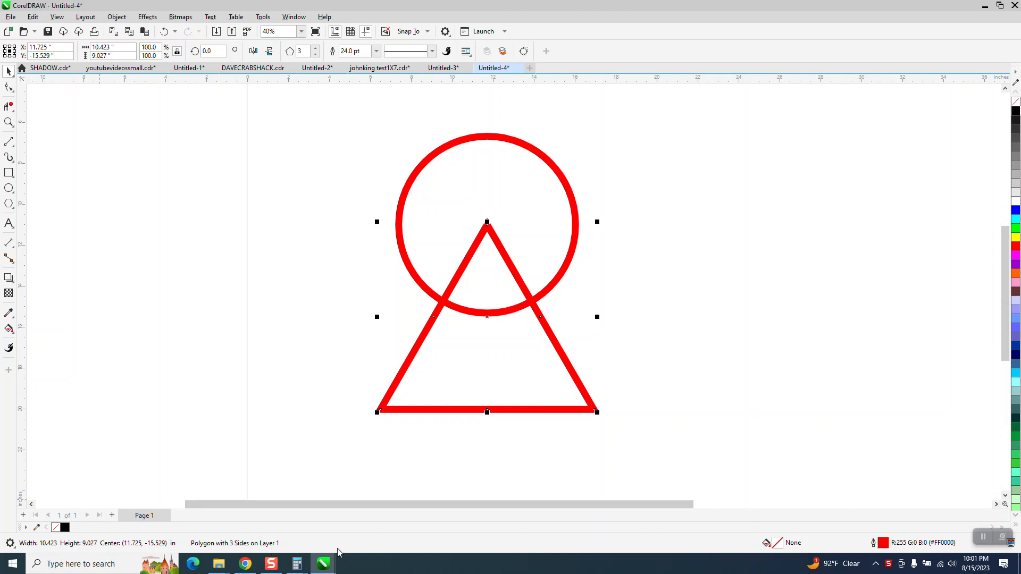
pyautogui.moveTo(114, 252)
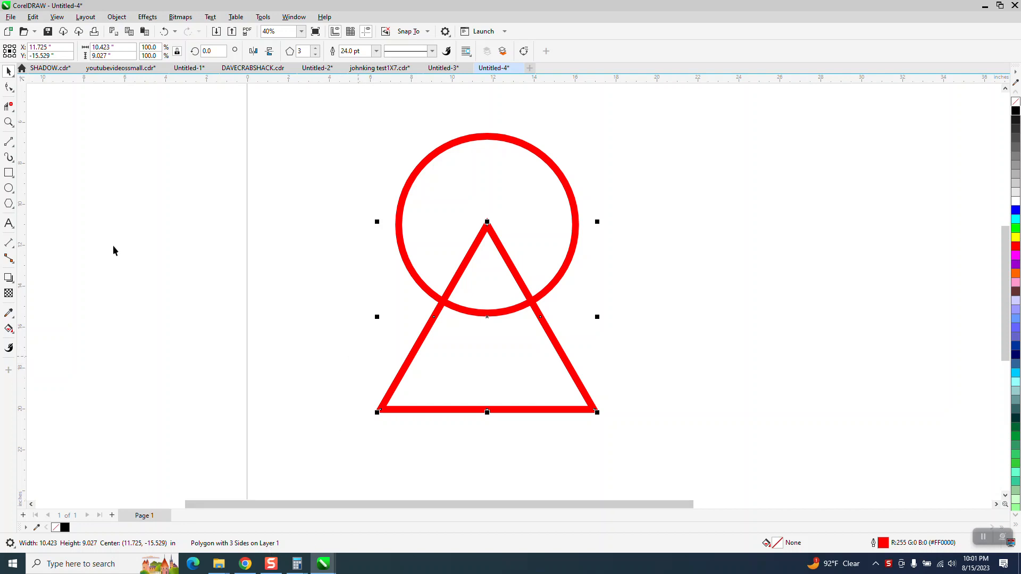
pyautogui.moveTo(9, 106)
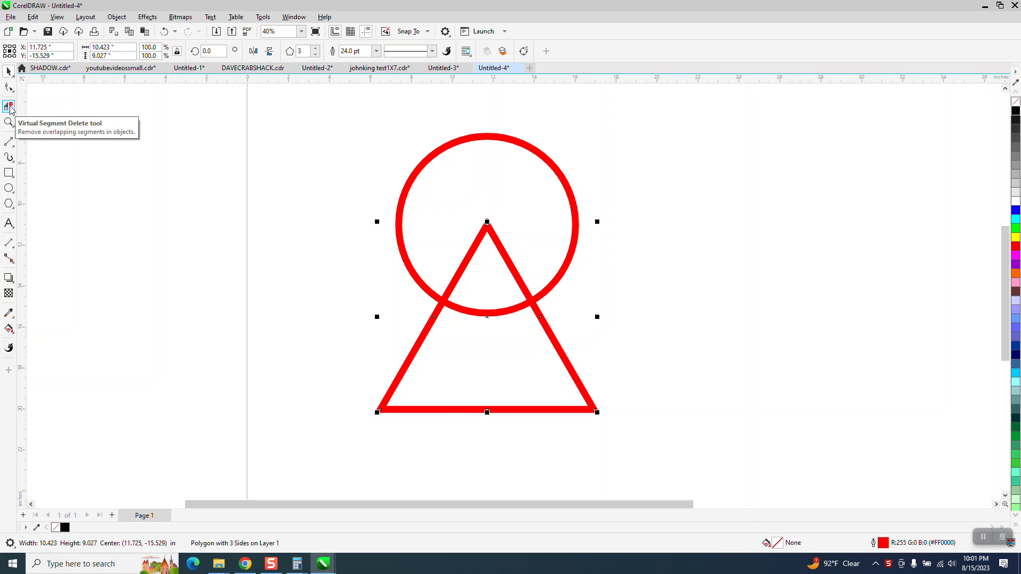
# - Delete the triangle segments inside the circle with Virtual Segment Delete
pyautogui.click(9, 104)
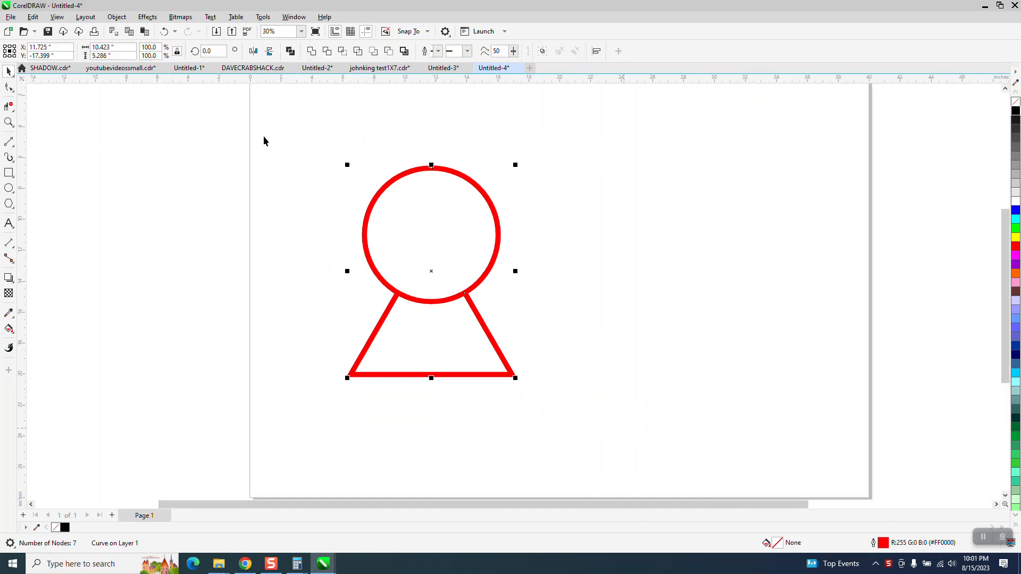
pyautogui.click(116, 17)
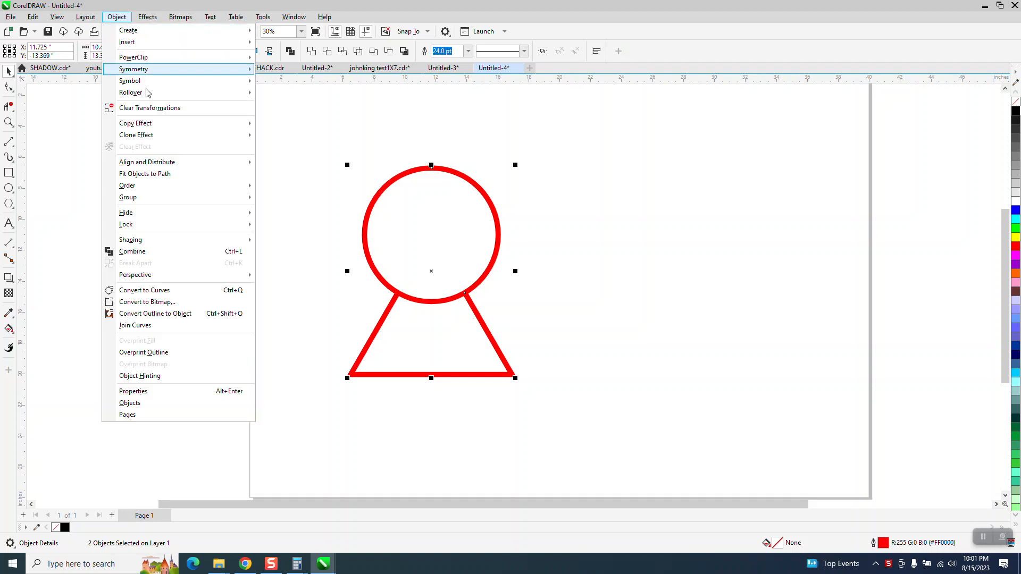
pyautogui.moveTo(184, 318)
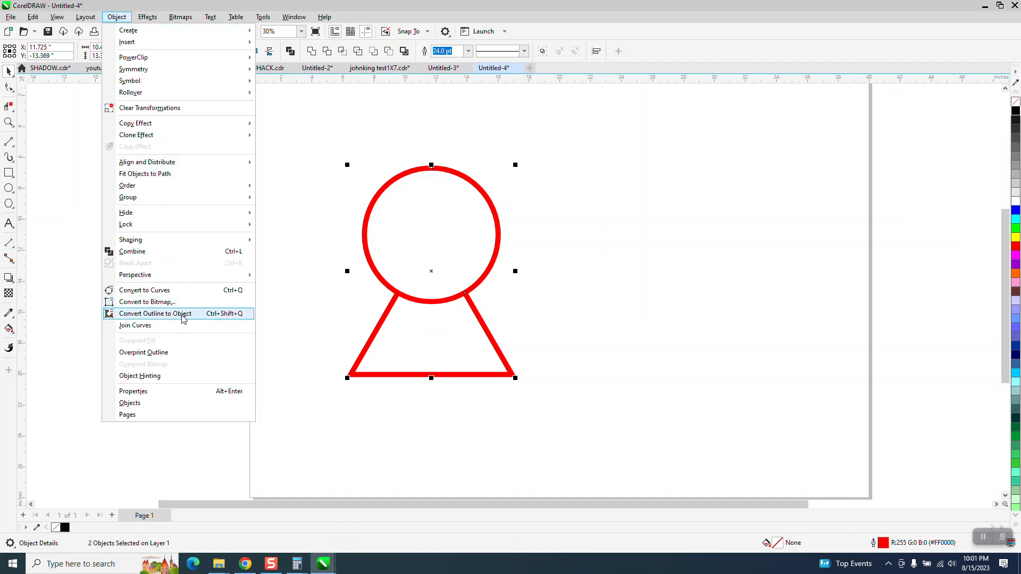
# - Convert the circle and triangle outlines to objects via Convert Outline to Object
pyautogui.click(156, 313)
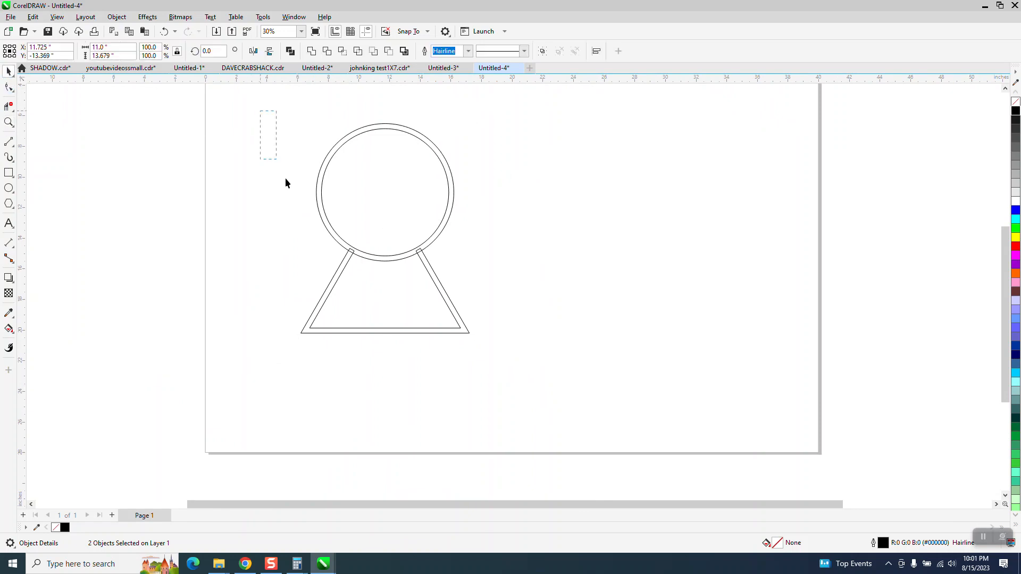
# - Weld the shapes into one black shape and move it left of the outline copy
pyautogui.click(311, 51)
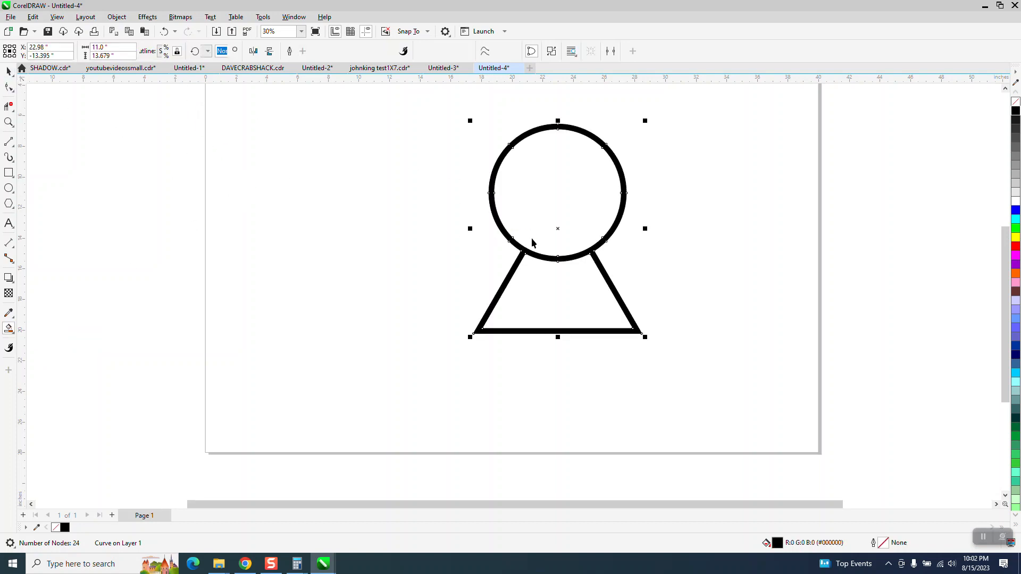
pyautogui.moveTo(557, 228); pyautogui.dragTo(362, 234)
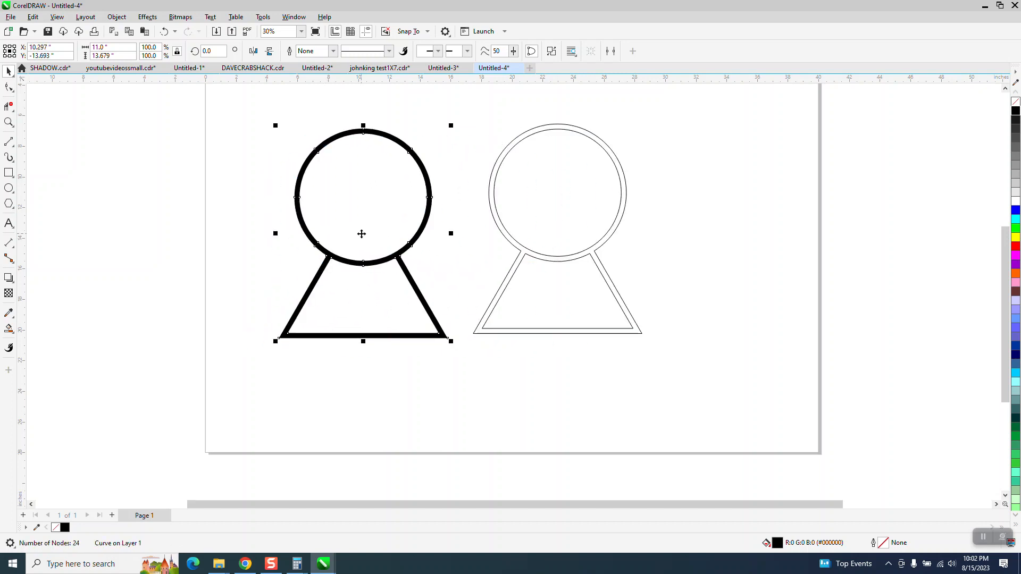